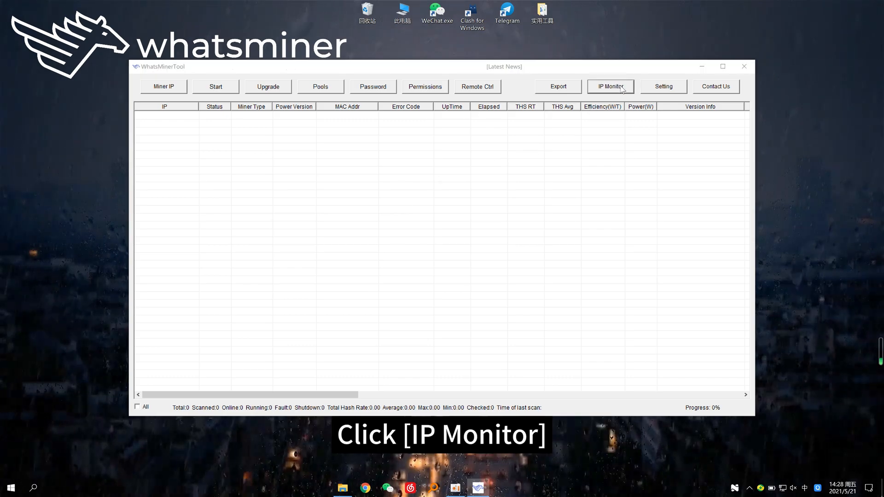
Launch the Detect and Bind IP window from IP Monitor
left_click(609, 87)
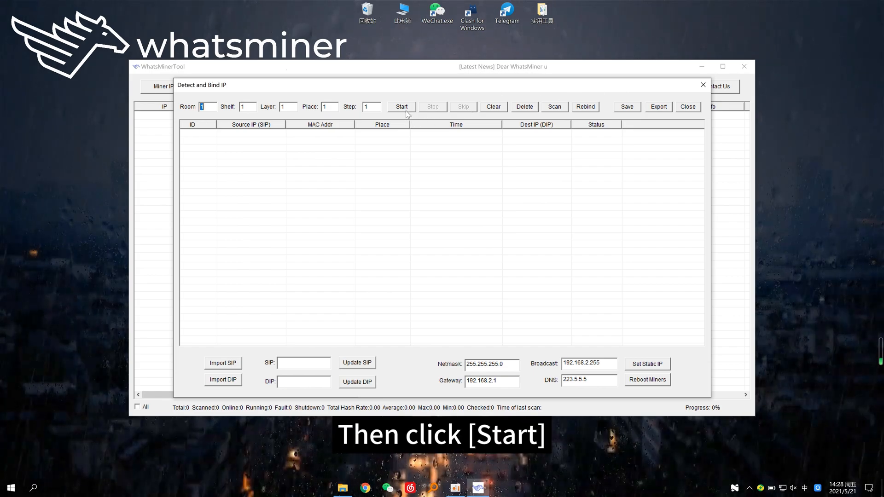
Run detection to capture the miner at place 1-1-1-1, then close the bind window
left_click(400, 106)
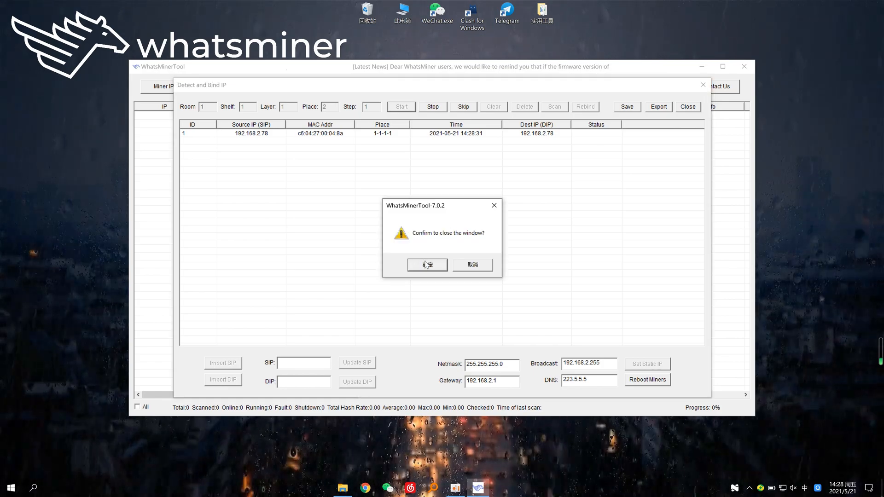
left_click(426, 265)
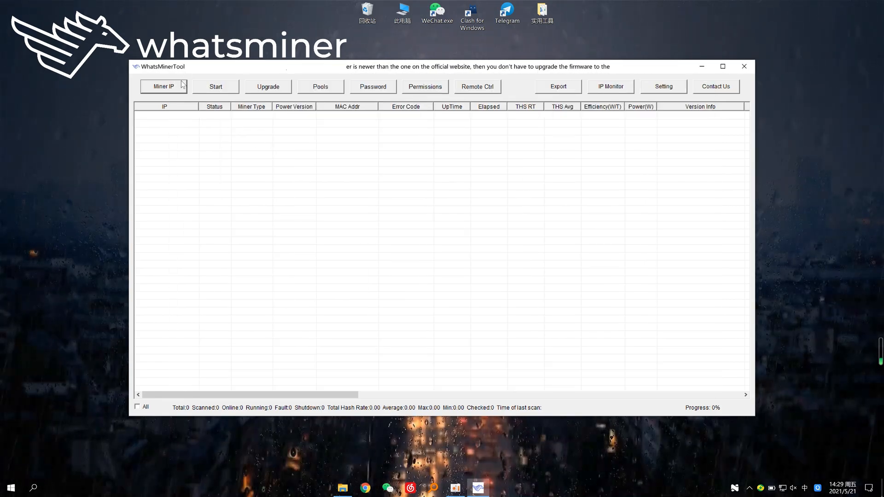
Add scan range 192.168.2.78–192.168.2.78, deactivate the old 192.168.2.1–255 range, and save
left_click(164, 86)
type("192.168.2.7")
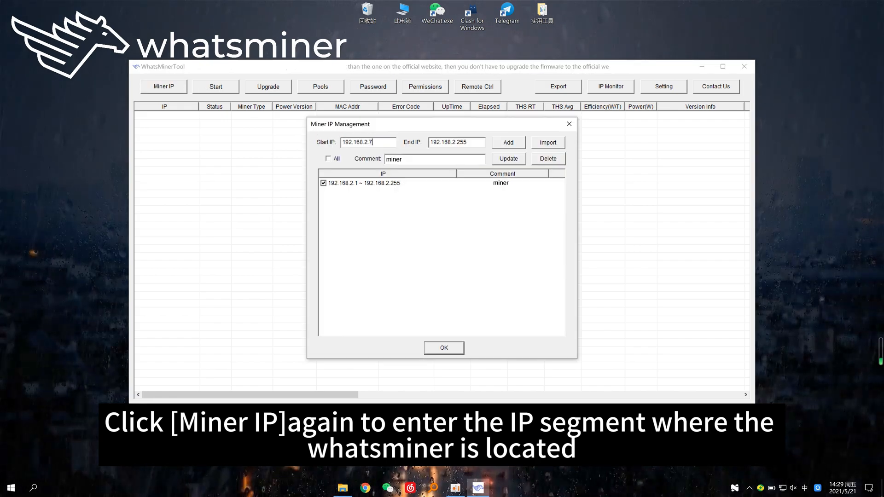
type("8")
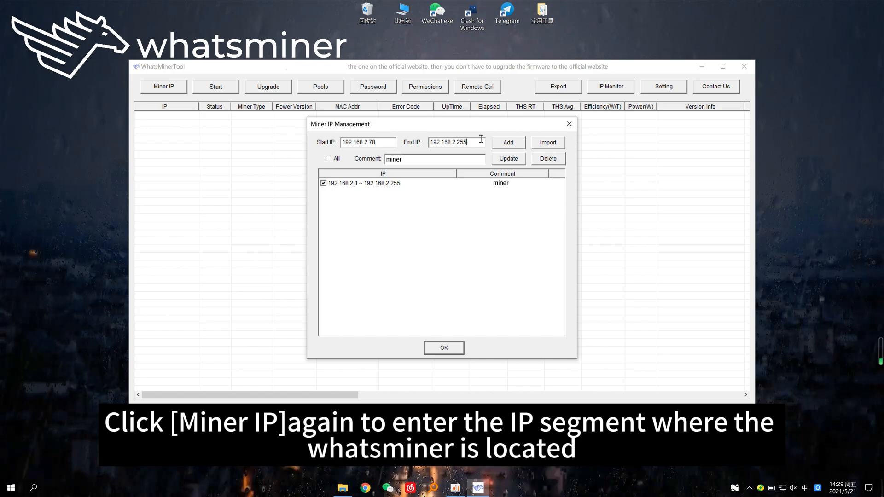
key("BackSpace")
type("78")
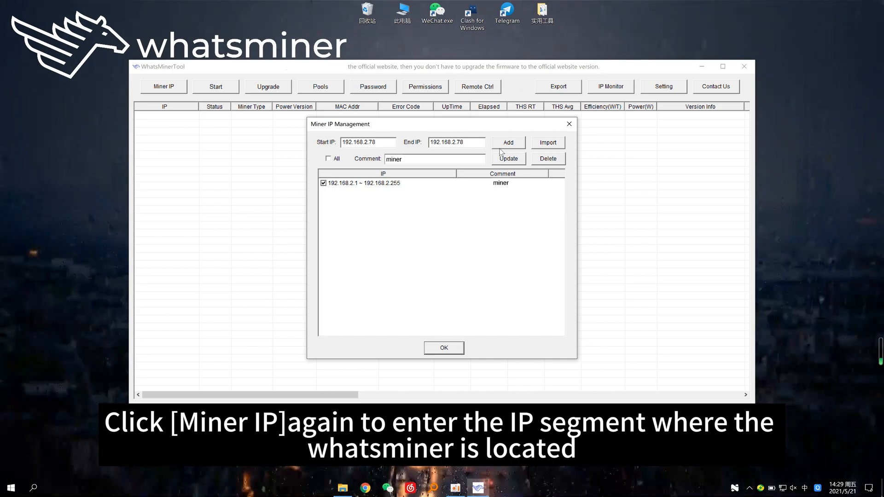
left_click(507, 142)
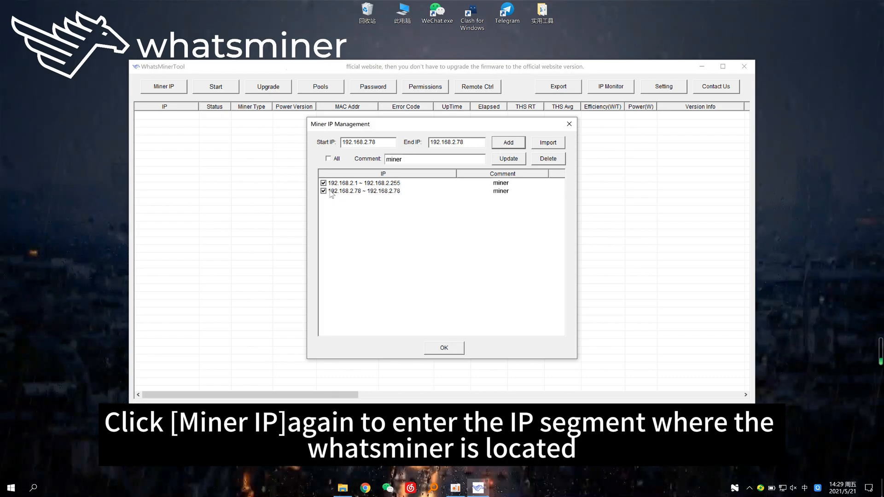
left_click(323, 182)
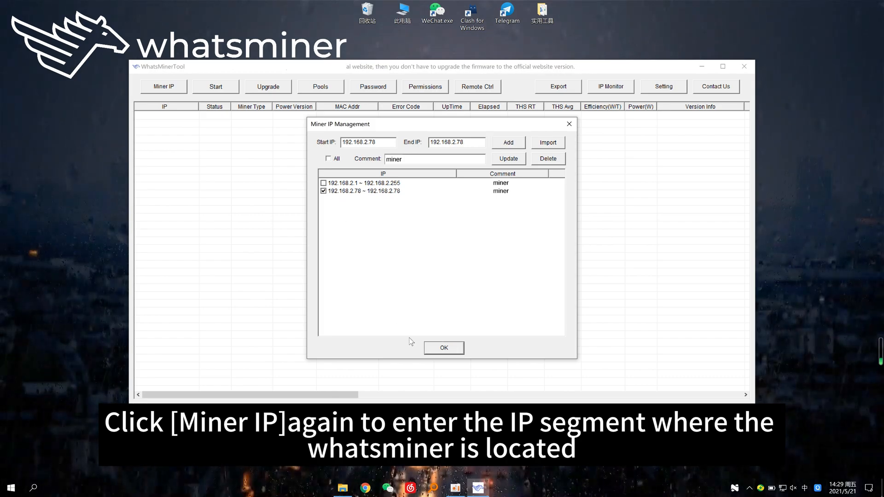
left_click(443, 347)
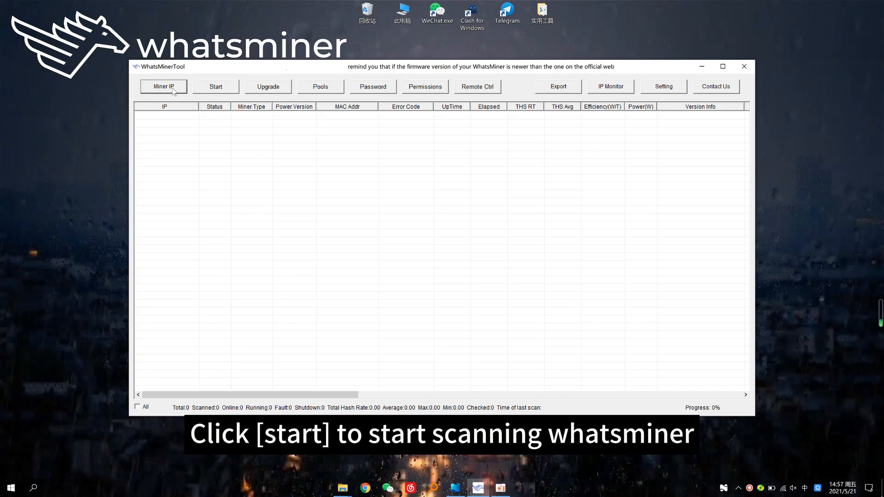
Scan the range and tick the found running miner 192.168.2.123
left_click(216, 87)
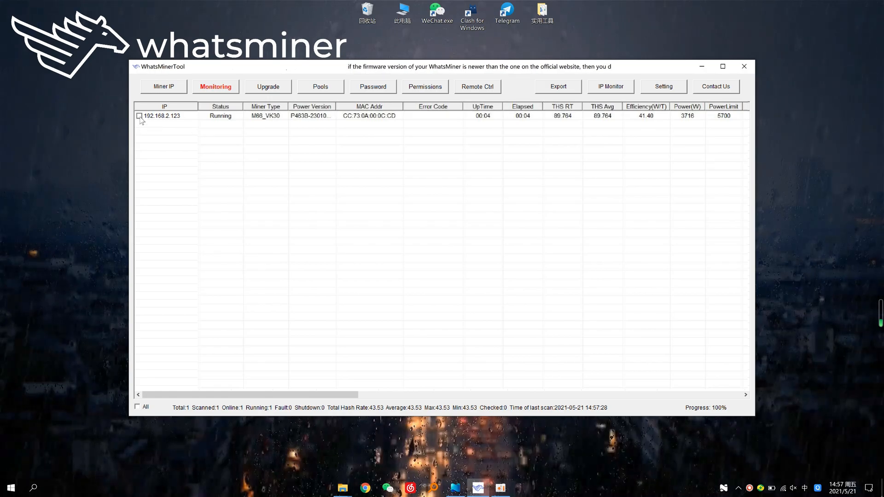
left_click(139, 116)
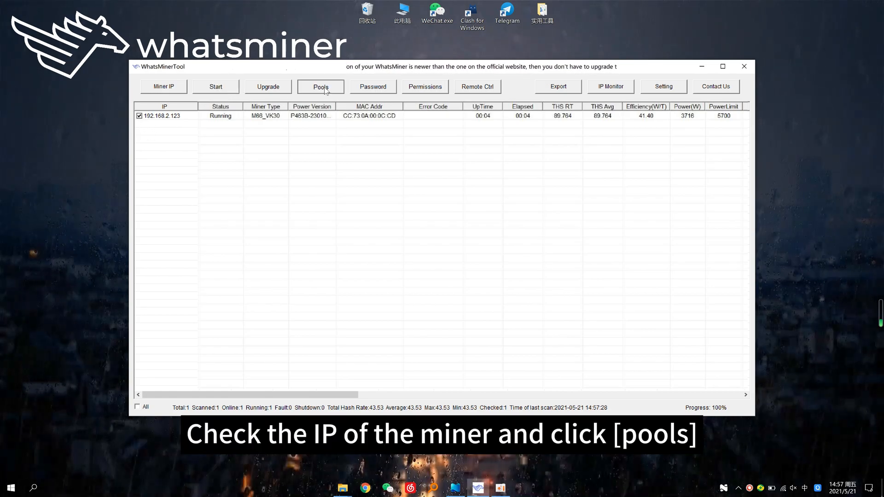
Show the Poolin pool and worker fields for 192.168.2.123 and select Pool 1 for editing
left_click(321, 86)
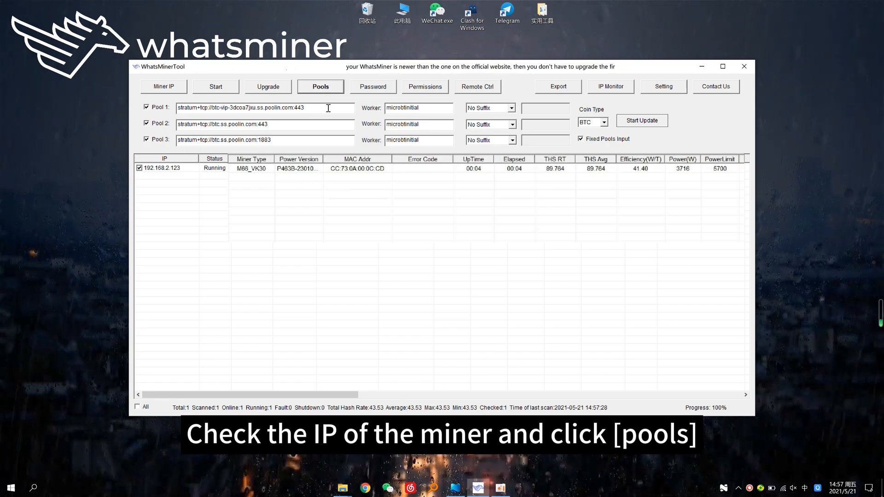
triple_click(265, 107)
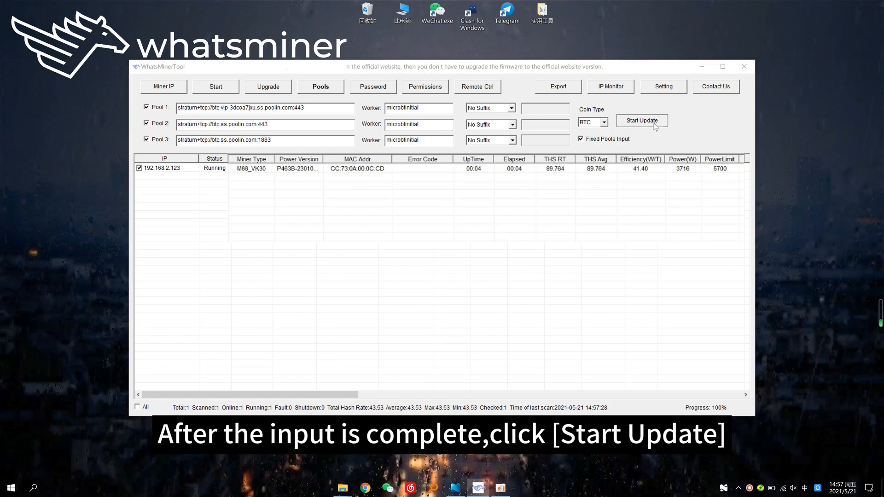
Send the pool update to 192.168.2.123, confirm it until Status reads Success, then restart monitoring
left_click(641, 119)
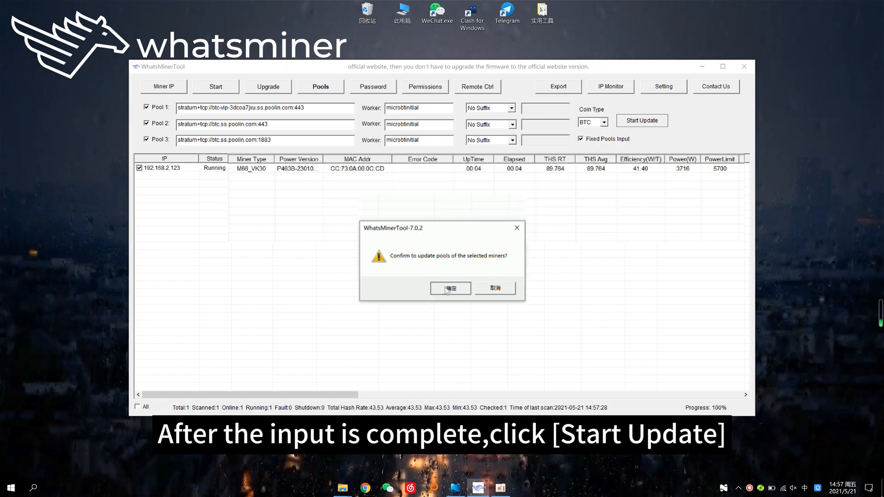
left_click(449, 288)
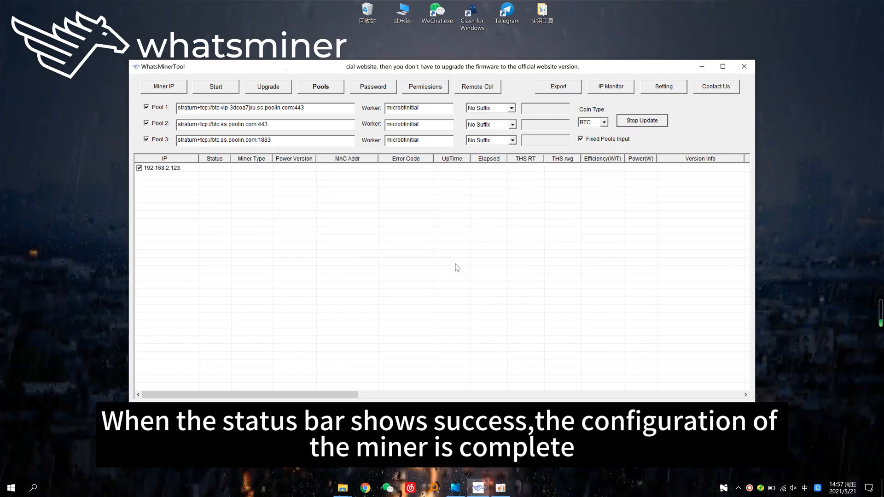
left_click(641, 120)
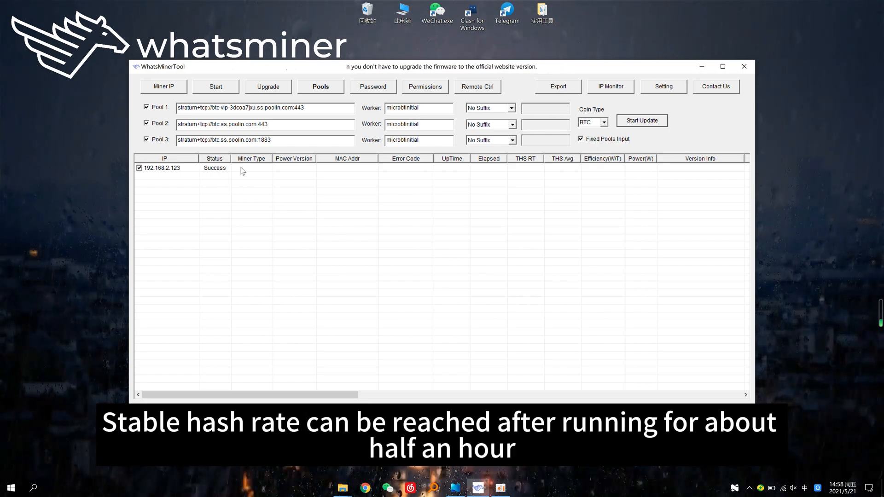
left_click(215, 87)
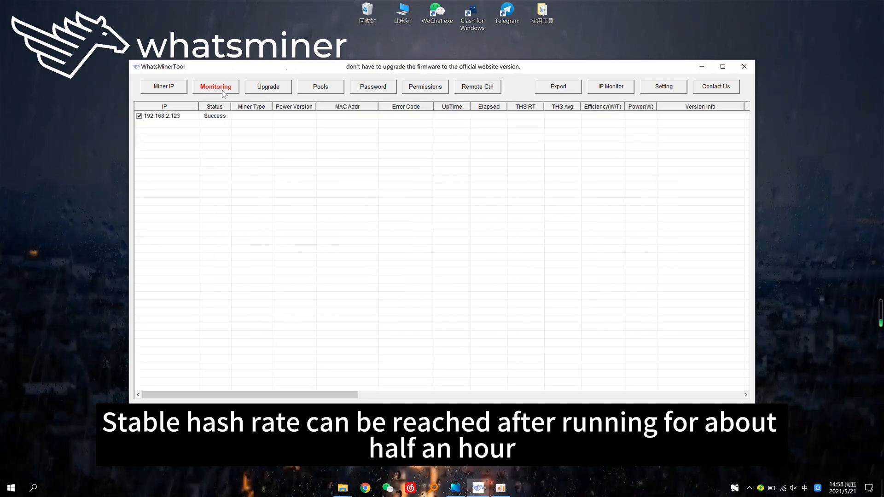